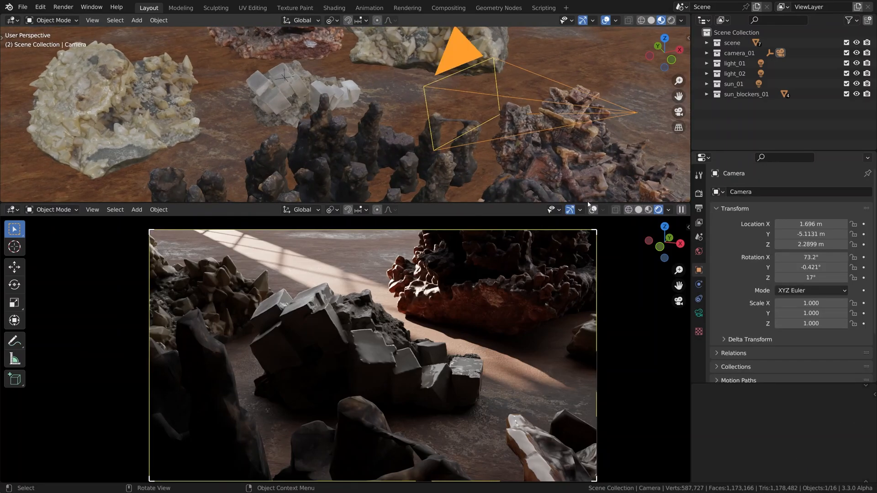
# Enable depth of field on the camera with a 1 m focus distance.
pyautogui.click(699, 313)
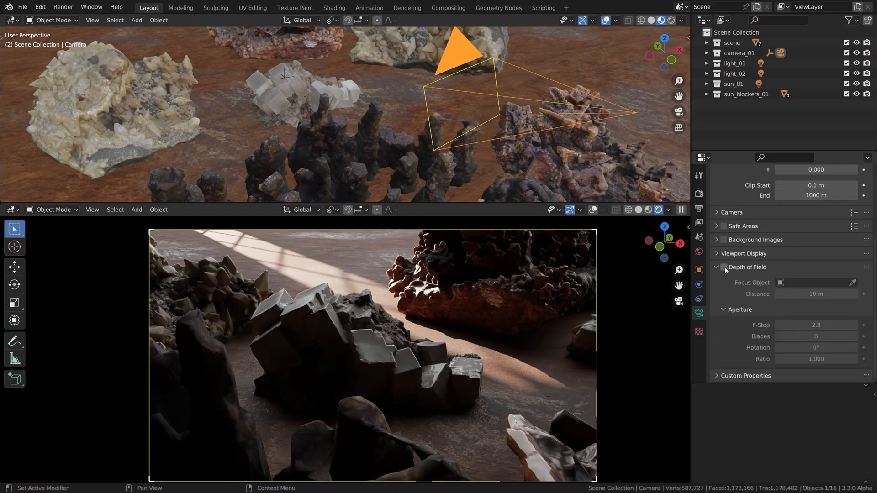
pyautogui.click(724, 267)
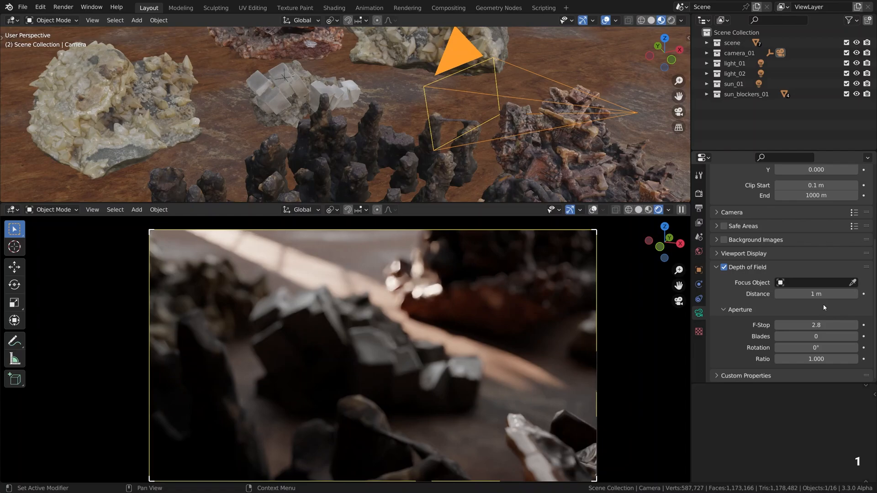
pyautogui.moveTo(853, 283)
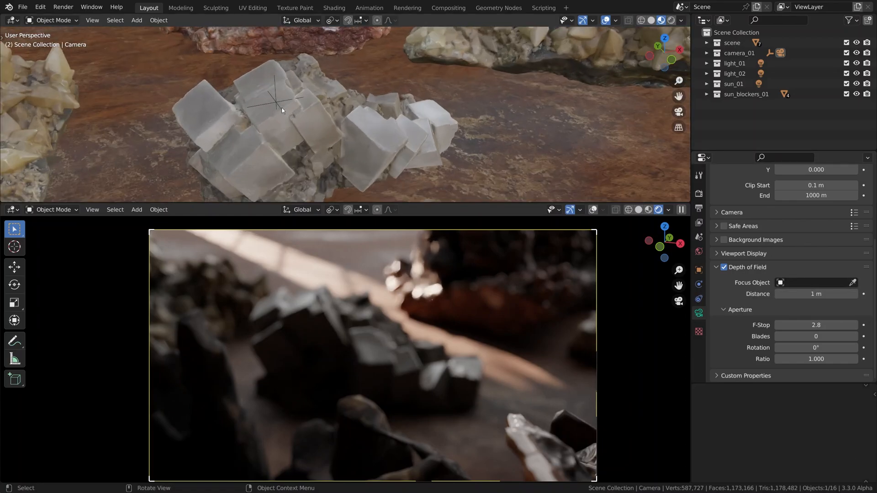
pyautogui.press('g')
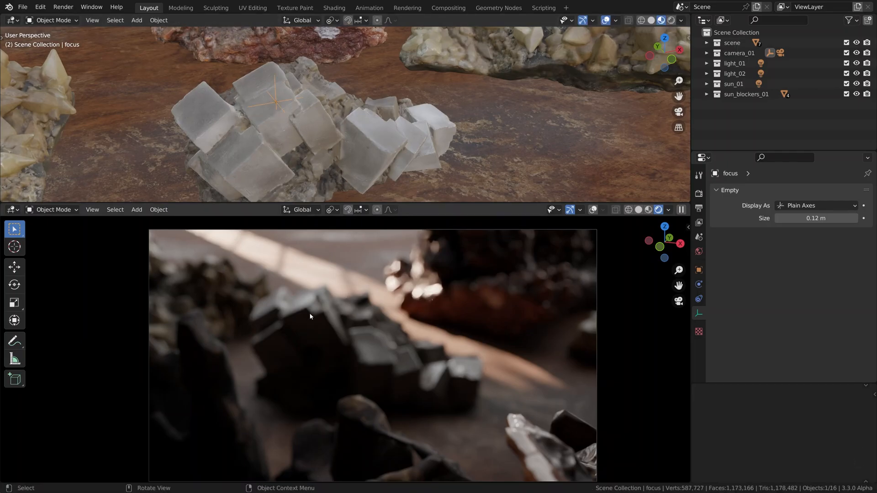
pyautogui.click(390, 128)
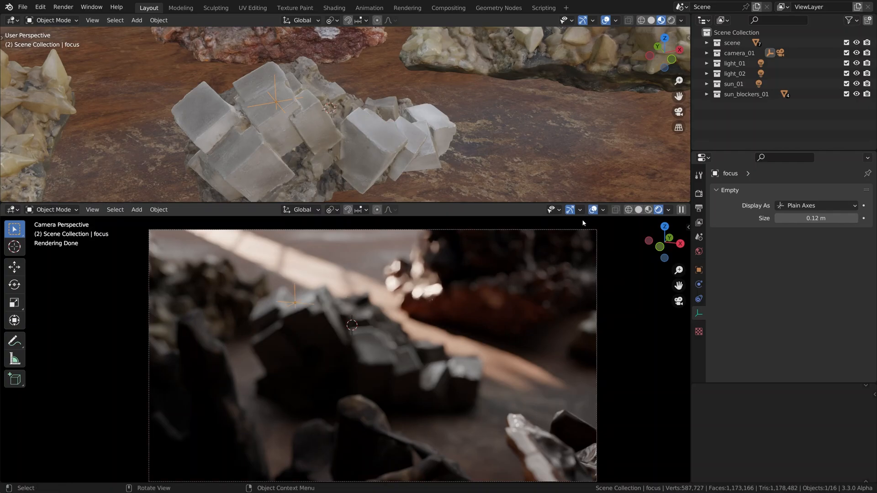
pyautogui.press('g')
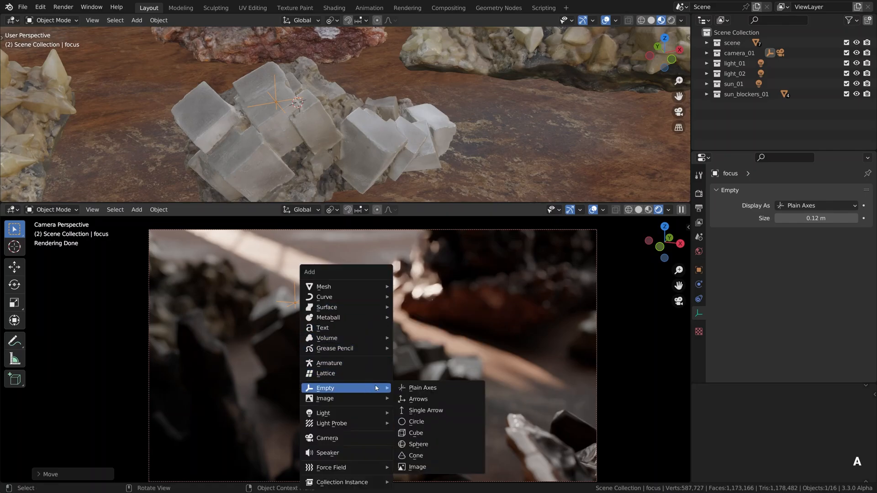
pyautogui.click(422, 388)
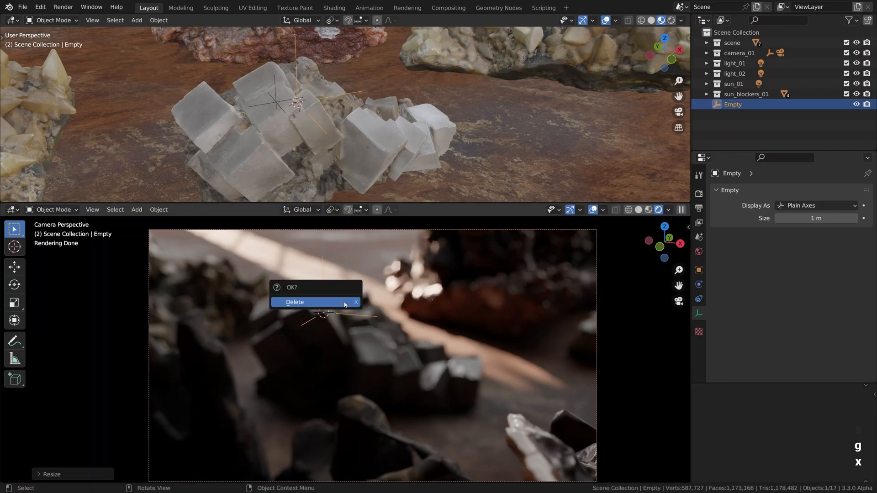
pyautogui.click(295, 302)
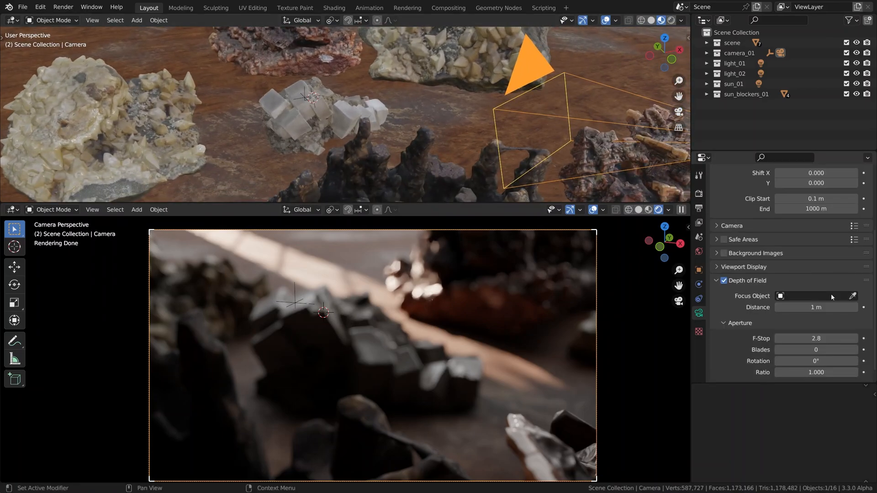
# Set the camera's depth-of-field Focus Object to the 'focus' empty.
pyautogui.click(853, 296)
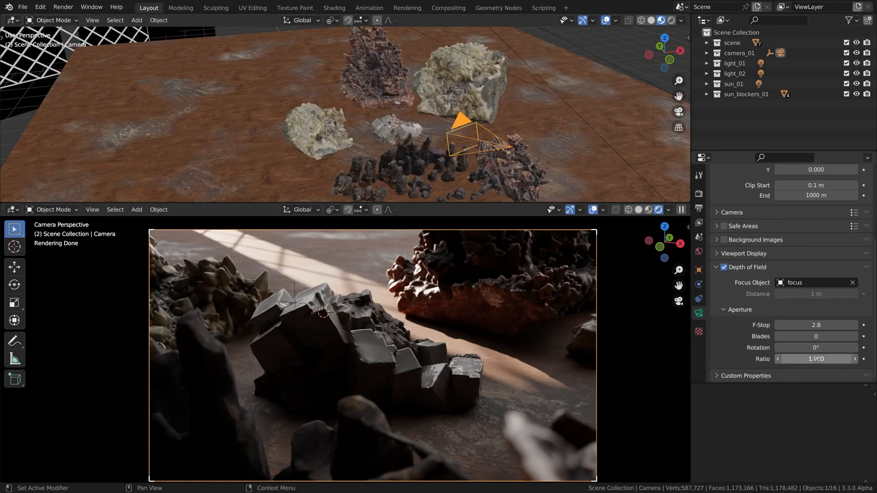
pyautogui.moveTo(816, 325)
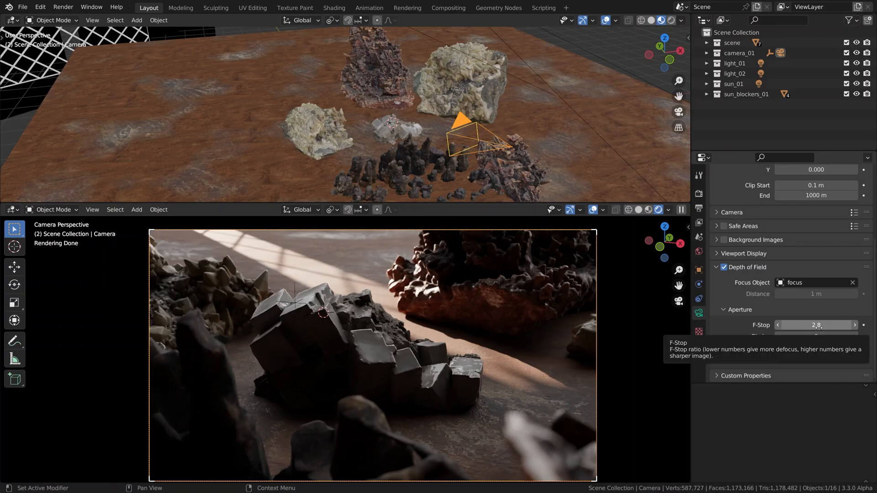
# Lower the camera's F-Stop value, entering 2.8 and then 1.4.
pyautogui.click(816, 325)
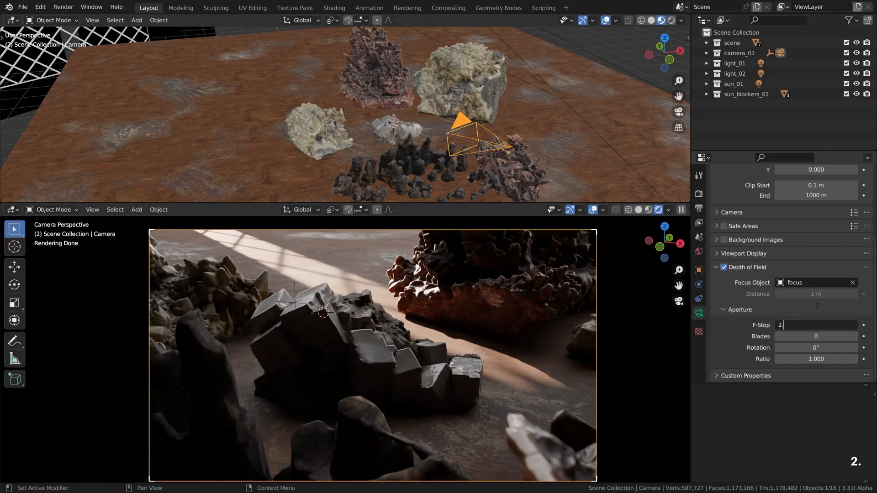
pyautogui.write('2.8')
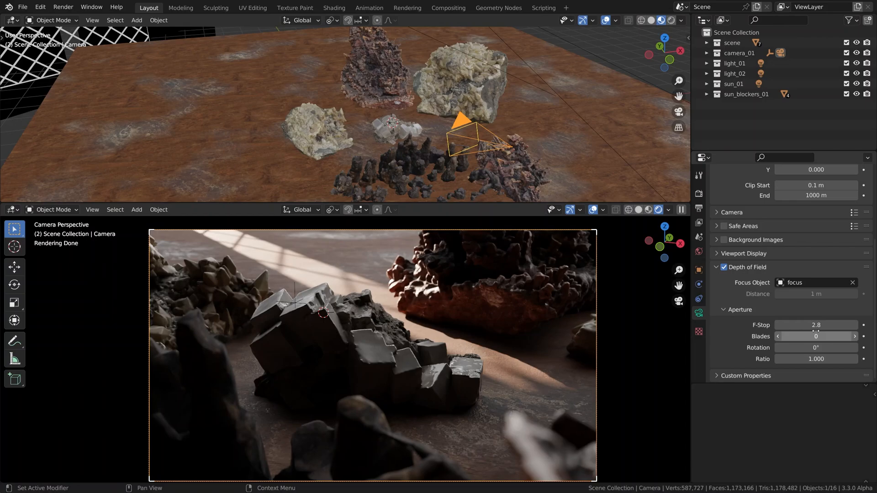
pyautogui.doubleClick(816, 325)
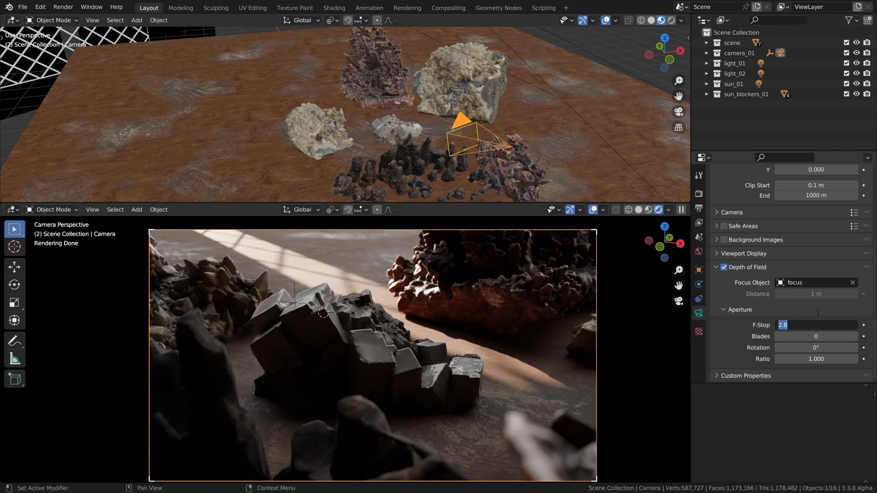
pyautogui.write('1.4')
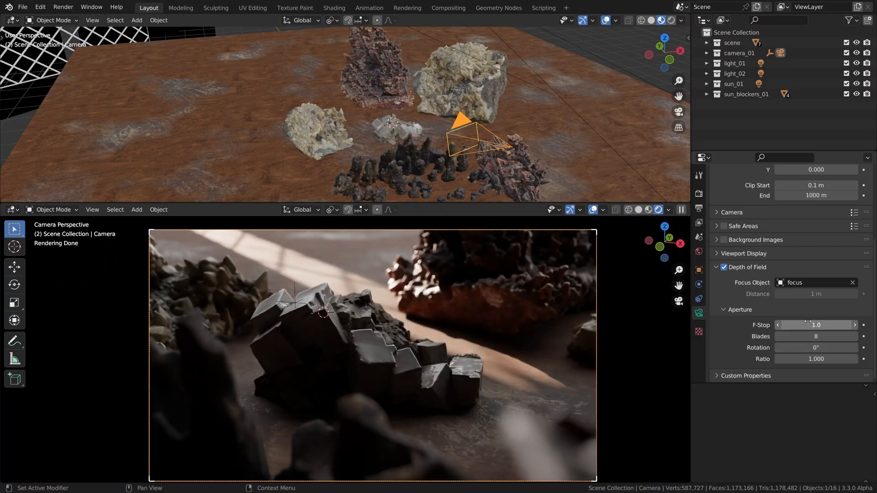
pyautogui.moveTo(815, 359)
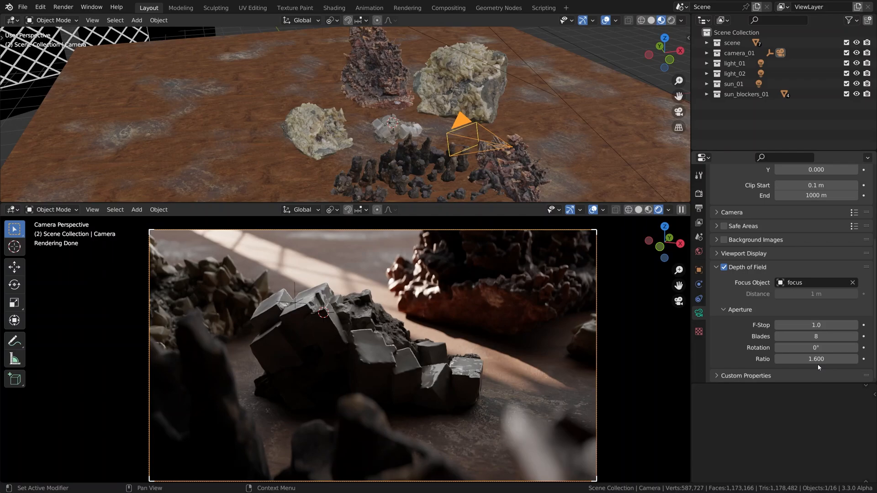
pyautogui.moveTo(719, 231)
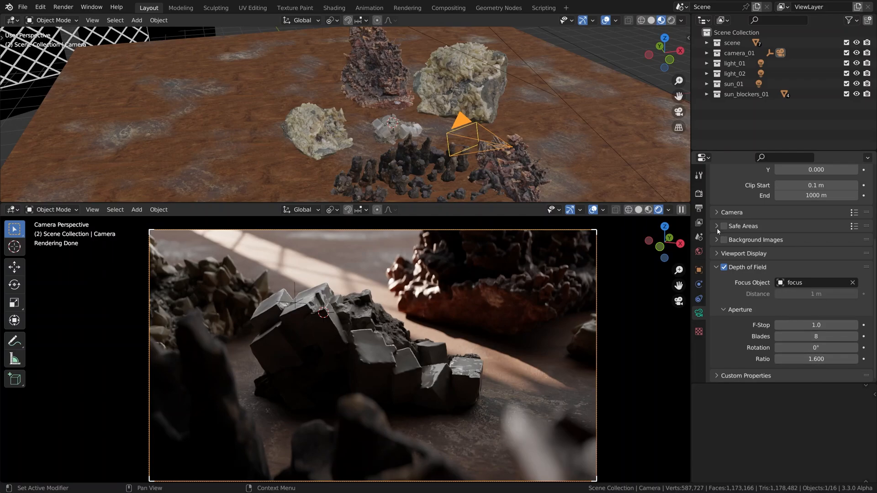
pyautogui.click(699, 215)
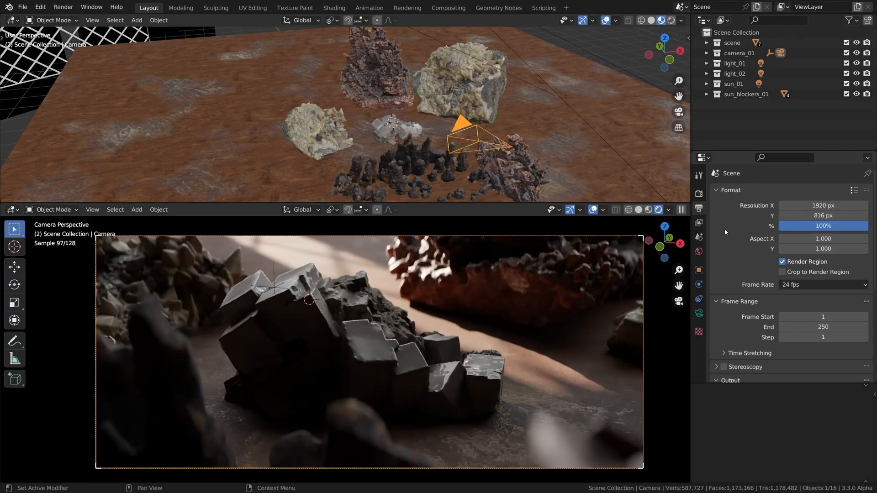
pyautogui.moveTo(699, 252)
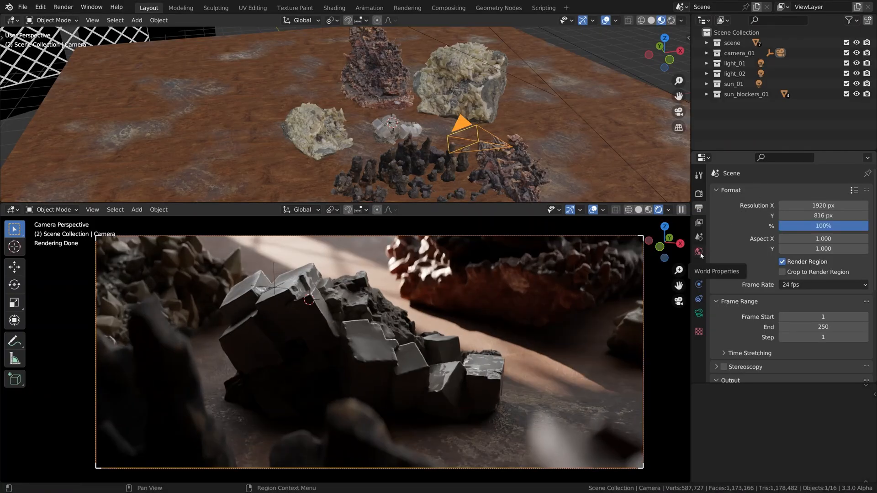
# Darken the World background colour to near-black warm grey (about 0.051, 0.043, 0.040).
pyautogui.click(699, 252)
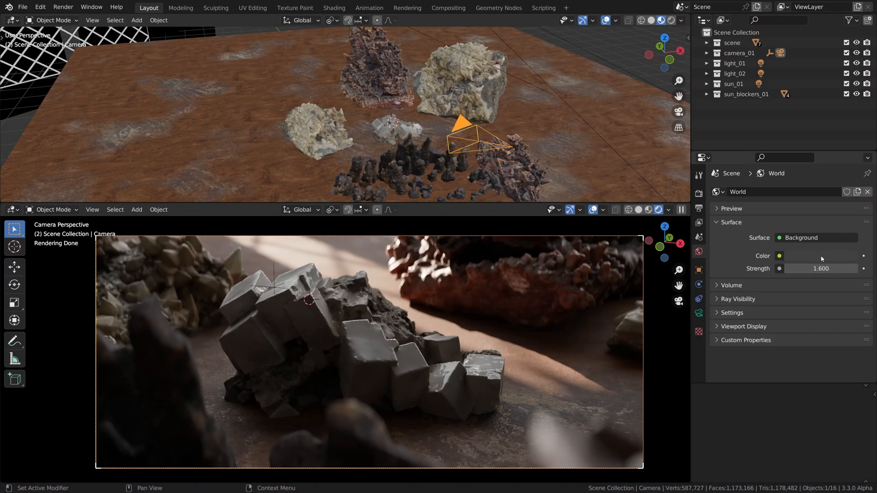
pyautogui.click(779, 256)
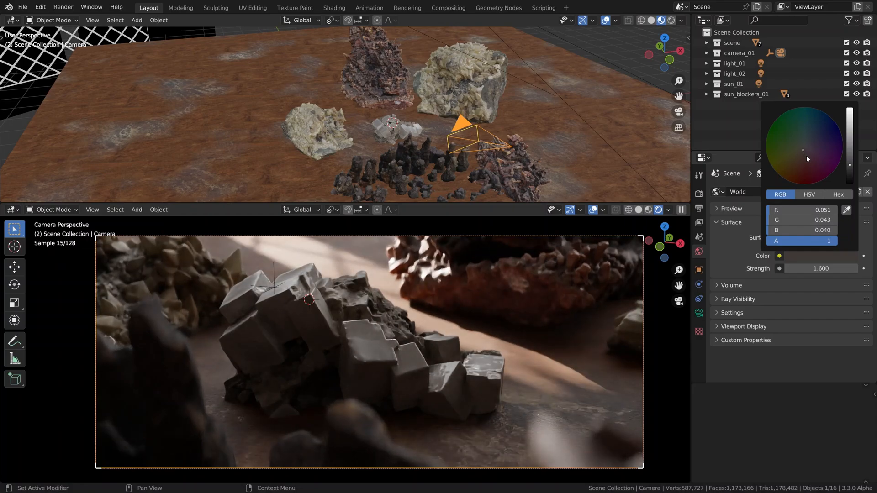
pyautogui.click(819, 261)
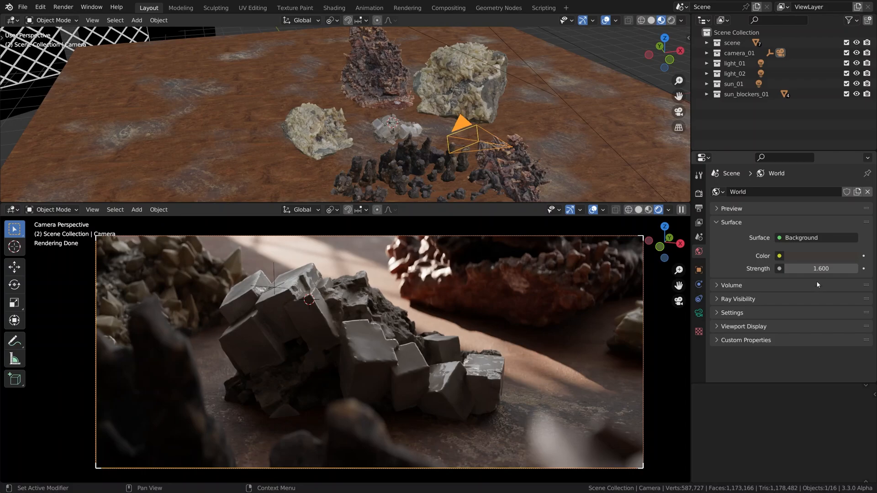
pyautogui.moveTo(819, 291)
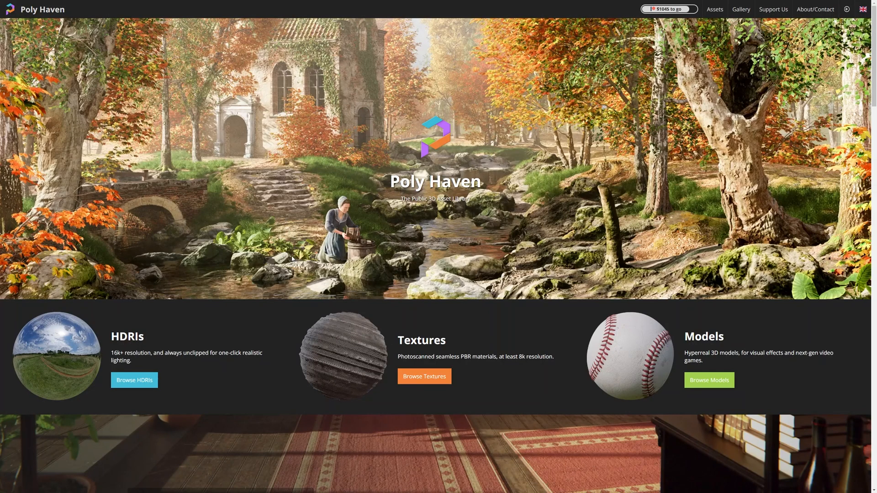
# Browse Poly Haven HDRIs and view Small Hangar 02's panorama full screen.
pyautogui.click(134, 380)
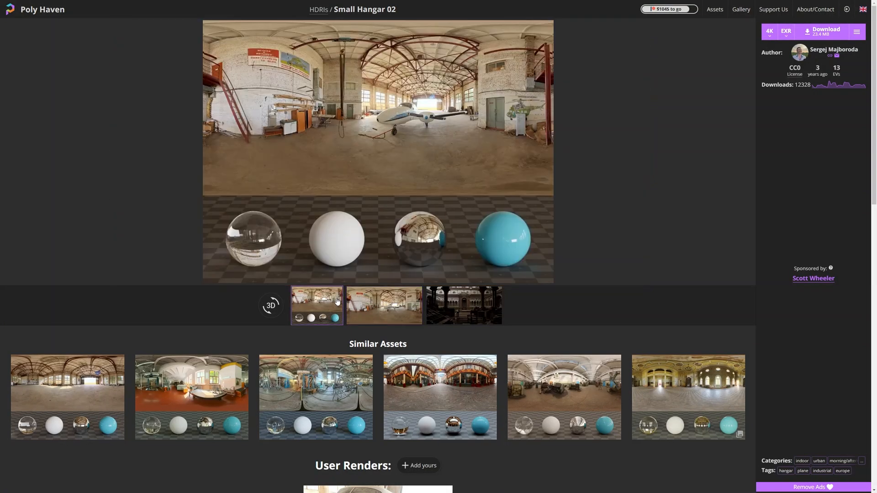
pyautogui.click(270, 305)
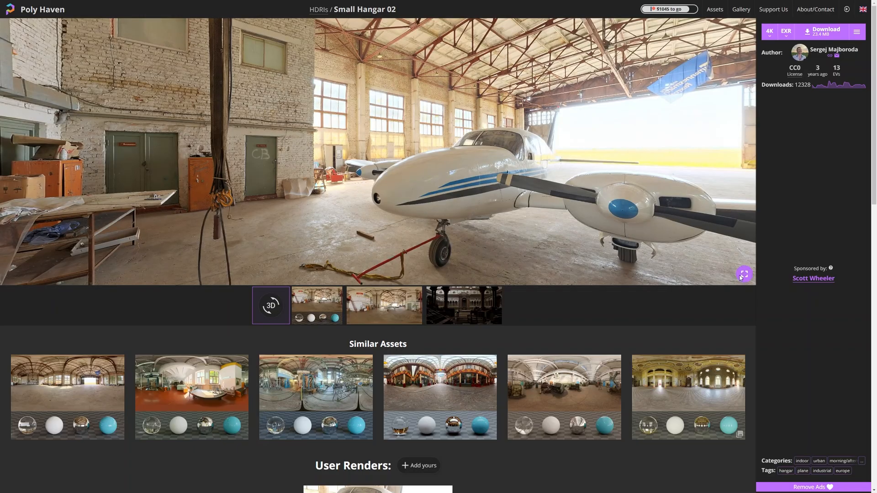
pyautogui.click(744, 275)
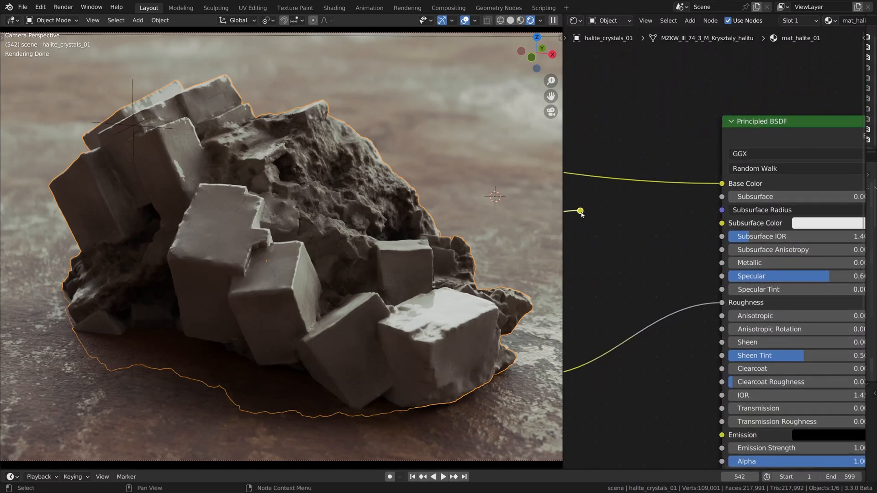
# Return to the layout with the top 3D viewport and bottom camera render.
pyautogui.moveTo(581, 210); pyautogui.dragTo(721, 197)
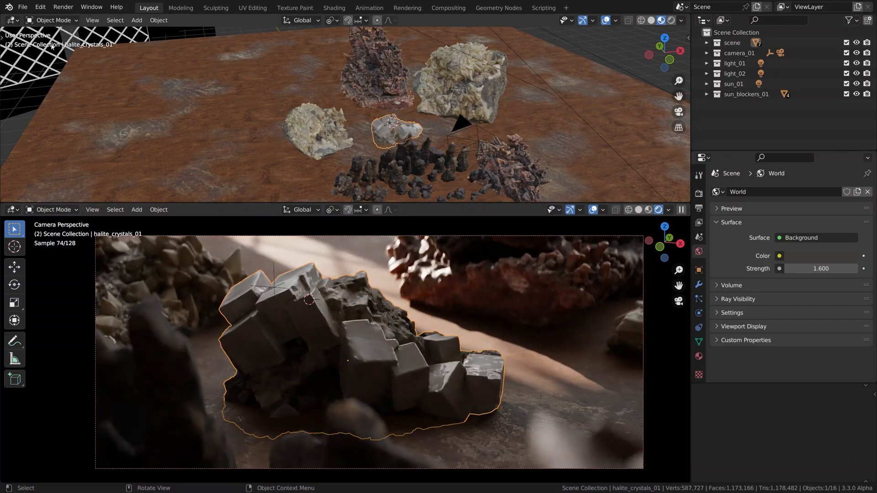
# Switch the upper area's editor type to the Shader Editor.
pyautogui.click(10, 20)
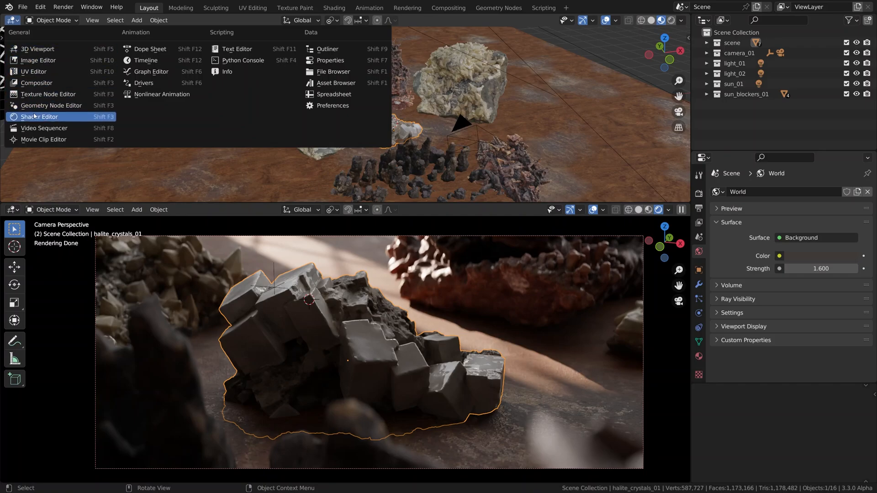
pyautogui.click(40, 117)
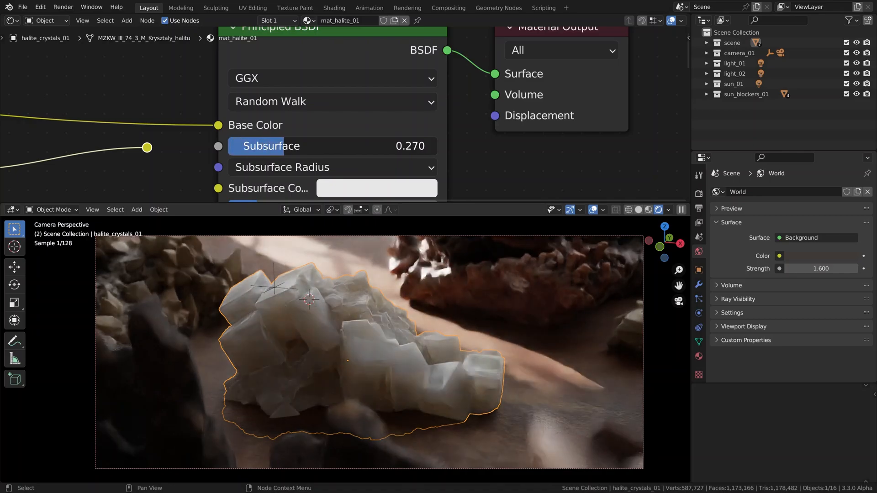
# Set Subsurface to 0.345 and expand Subsurface Radius (0.800, 0.500, 0.300).
pyautogui.moveTo(279, 146); pyautogui.dragTo(408, 146)
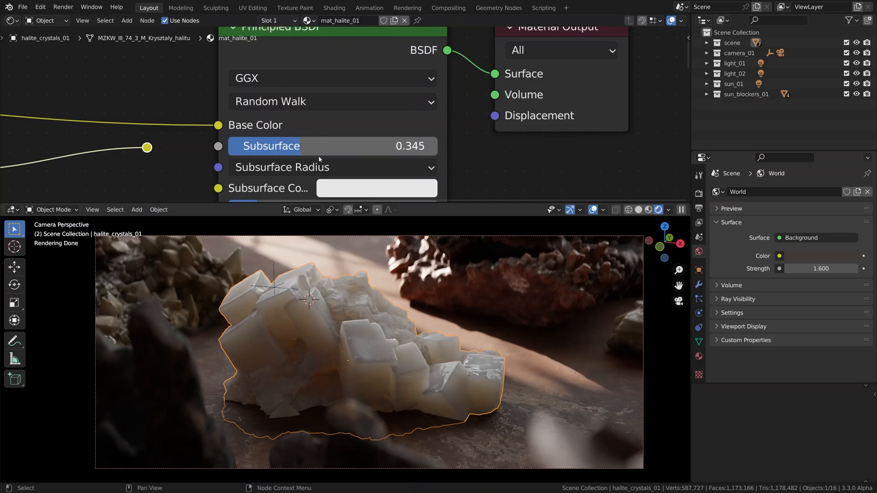
pyautogui.click(333, 166)
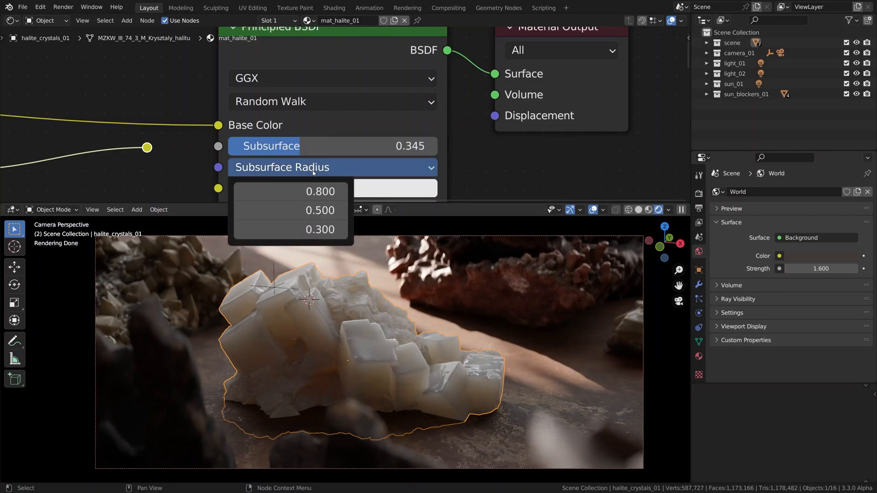
pyautogui.moveTo(320, 210)
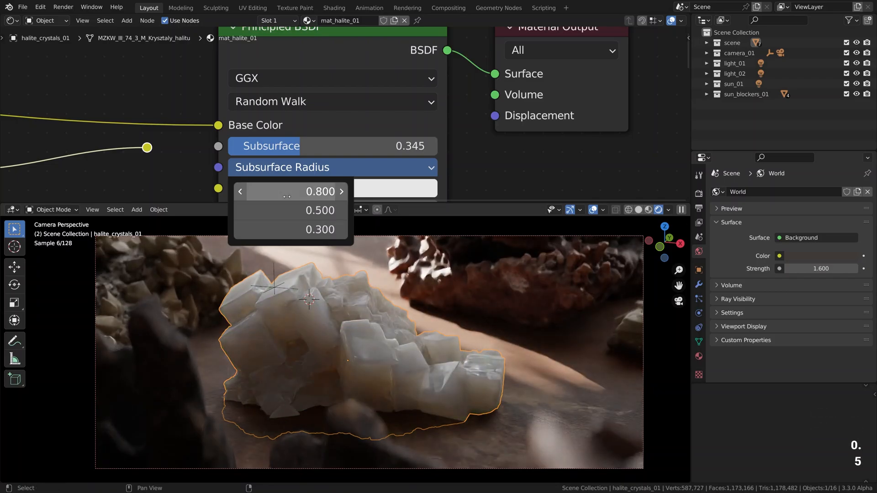
# Pick a reddish hue for the material's Subsurface Color.
pyautogui.click(374, 188)
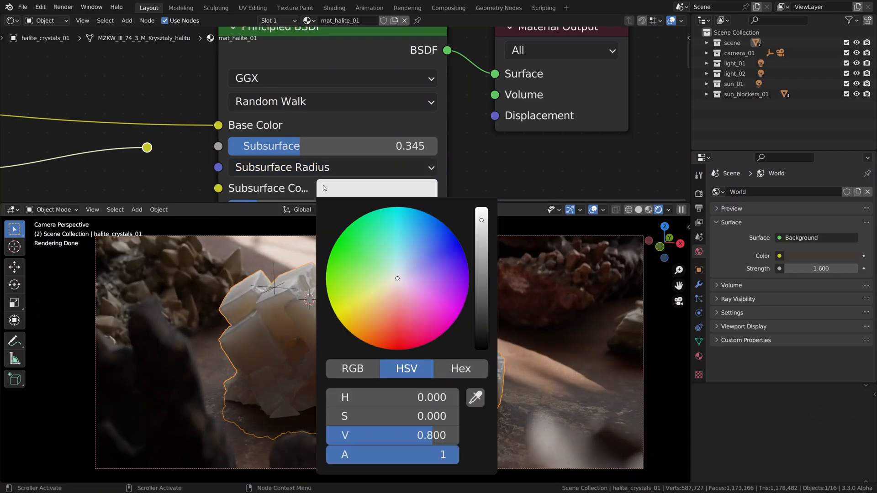
pyautogui.click(404, 332)
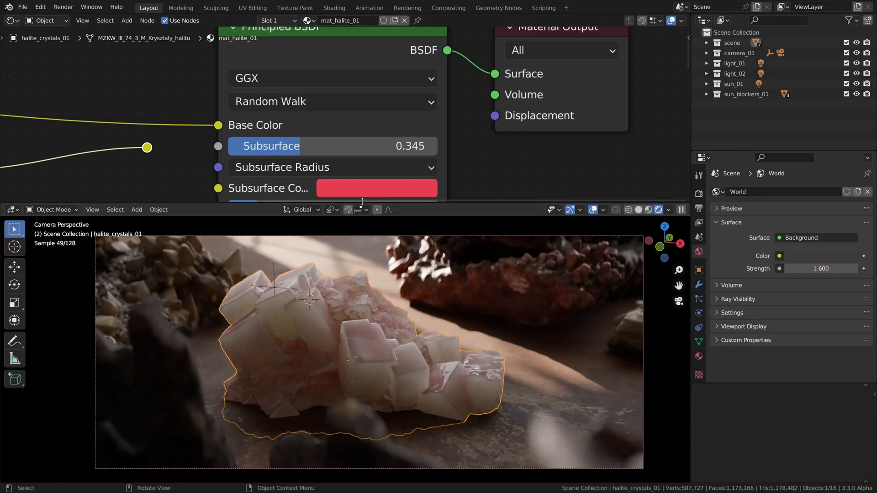
pyautogui.click(376, 188)
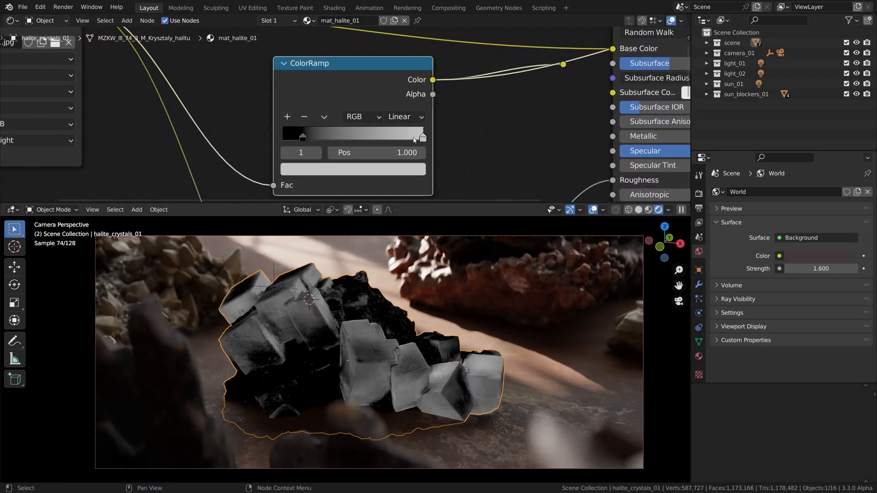
# Try moving the roughness ramp's white stop, settling it near 0.988.
pyautogui.moveTo(421, 137); pyautogui.dragTo(366, 137)
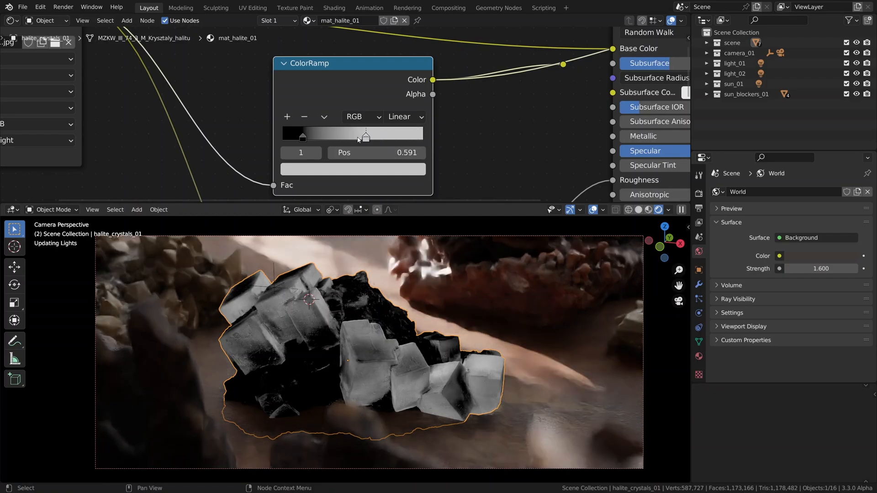
pyautogui.moveTo(366, 136); pyautogui.dragTo(422, 136)
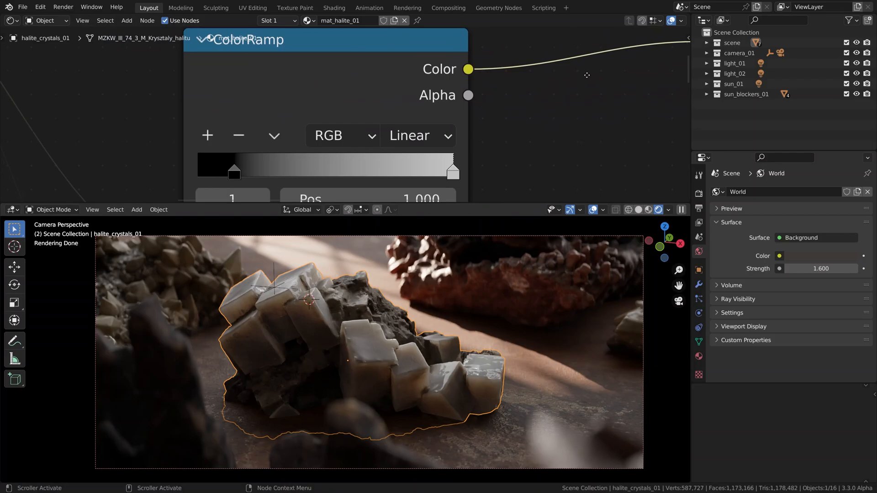
pyautogui.moveTo(453, 167); pyautogui.dragTo(459, 168)
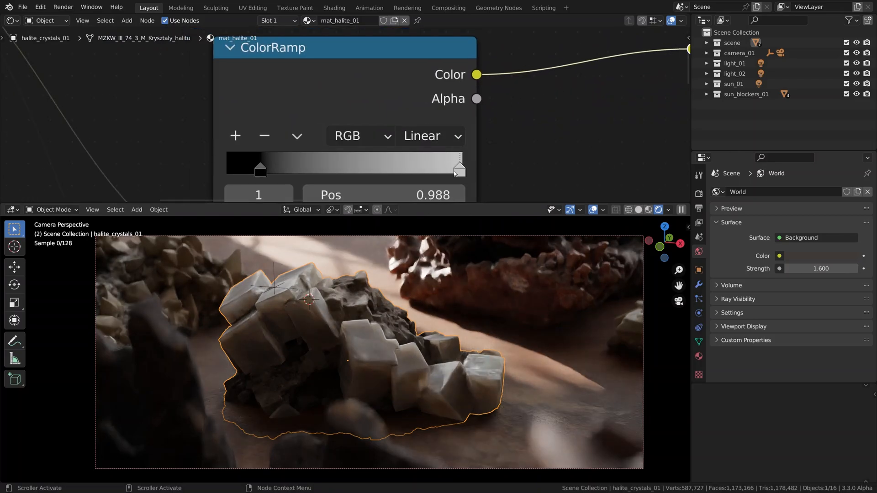
# Slide the dark and white ColorRamp stops to reshape the roughness gradient.
pyautogui.moveTo(458, 166); pyautogui.dragTo(345, 167)
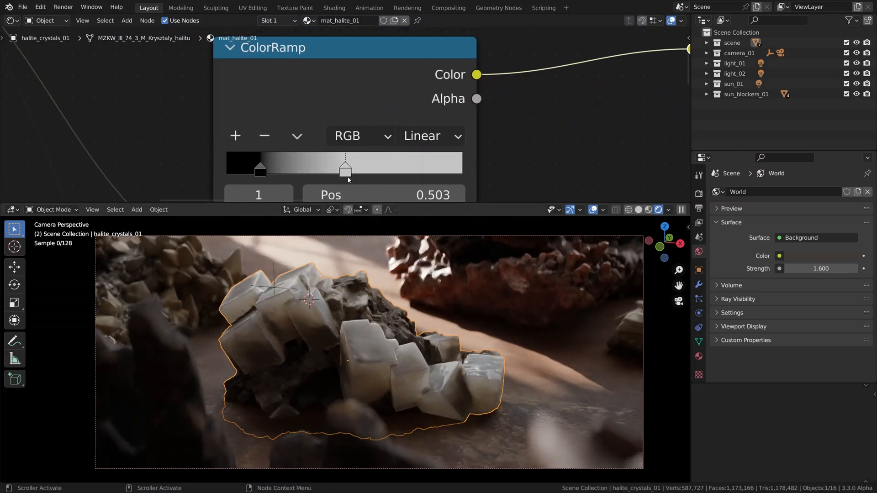
pyautogui.moveTo(346, 167); pyautogui.dragTo(304, 168)
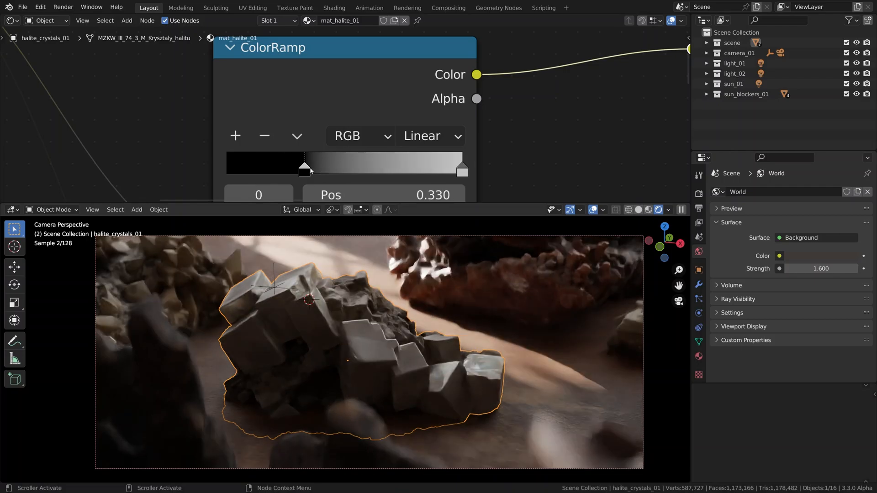
pyautogui.moveTo(305, 168); pyautogui.dragTo(232, 168)
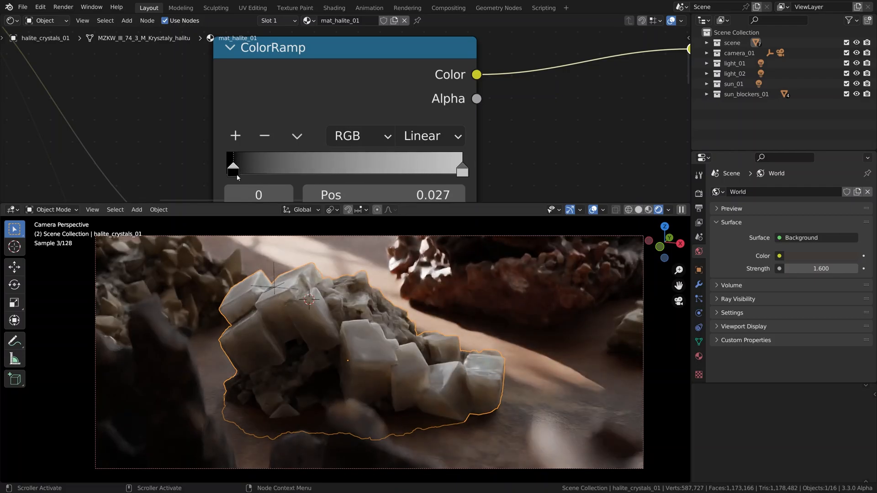
pyautogui.moveTo(232, 171); pyautogui.dragTo(305, 171)
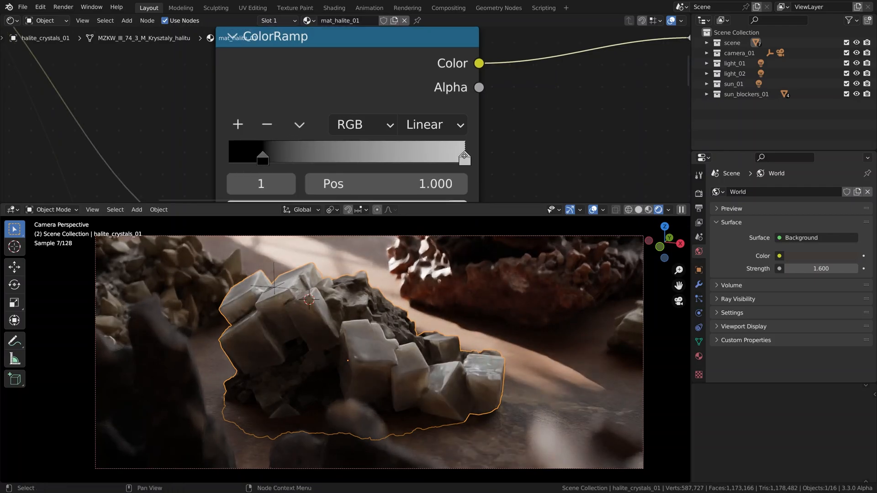
pyautogui.click(575, 165)
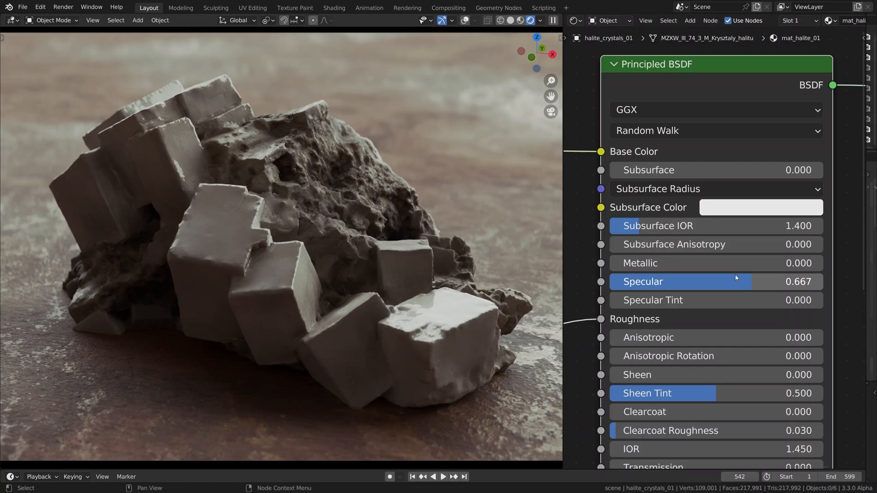
pyautogui.moveTo(741, 281)
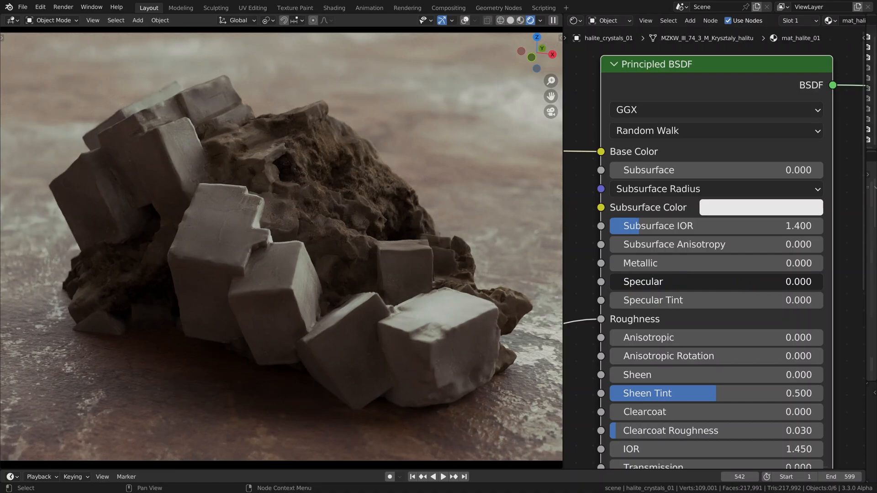
pyautogui.moveTo(643, 281); pyautogui.dragTo(722, 282)
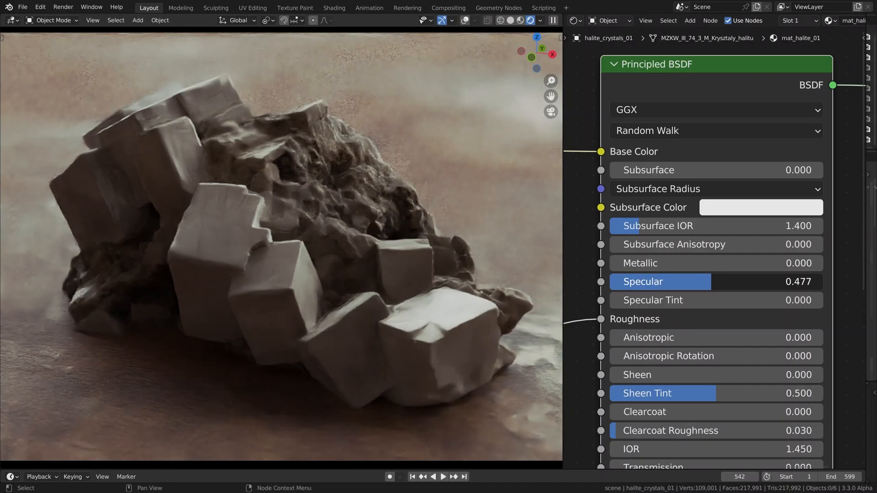
pyautogui.moveTo(716, 282); pyautogui.dragTo(692, 282)
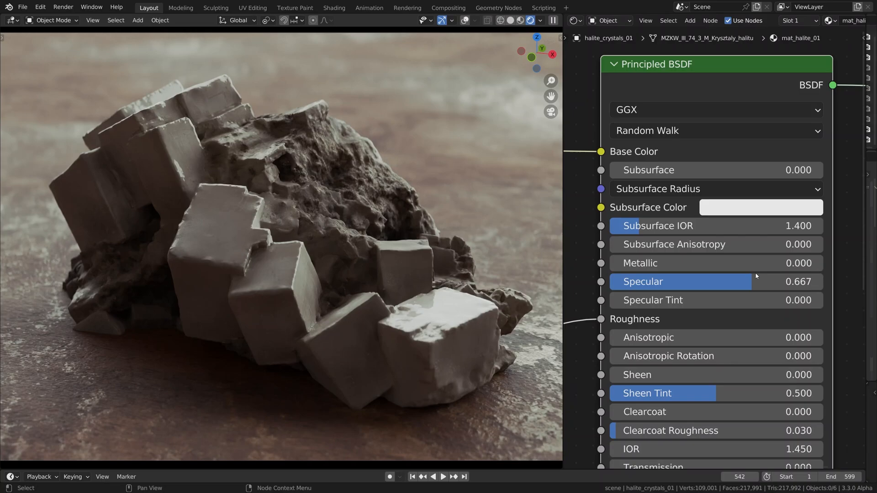
pyautogui.moveTo(604, 321)
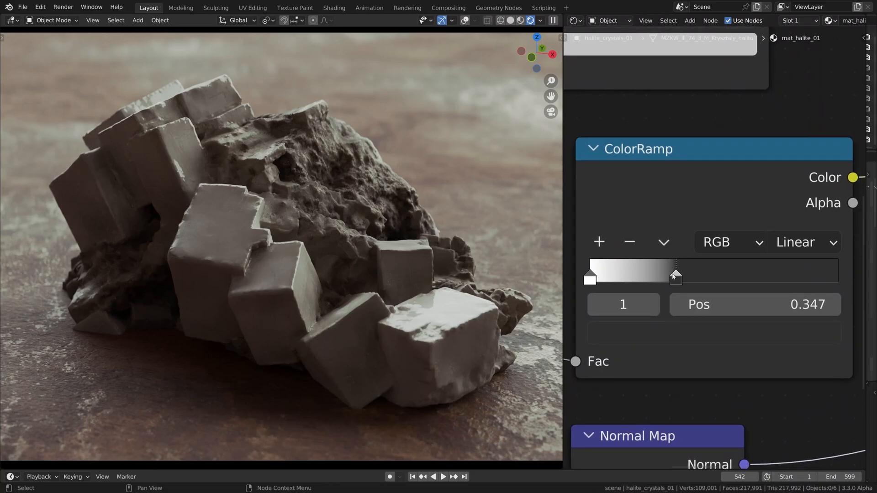
# Try the roughness ColorRamp white stop near the start, near the end, then midway.
pyautogui.moveTo(675, 279); pyautogui.dragTo(613, 280)
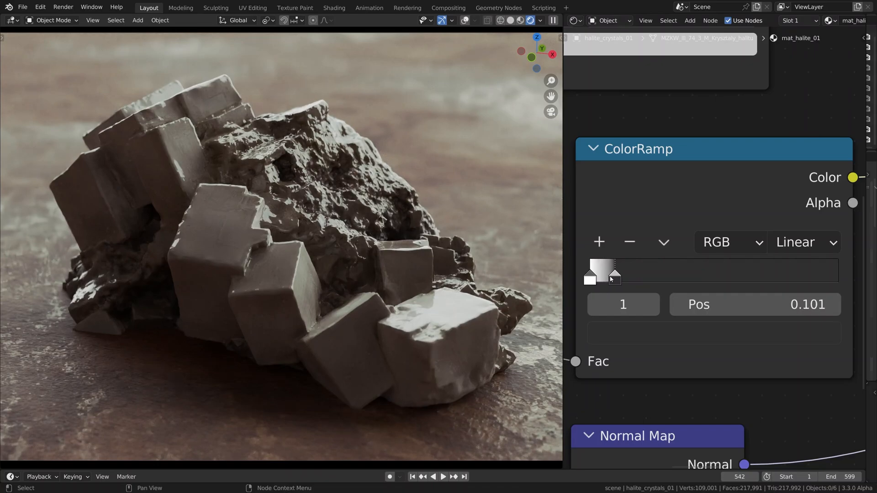
pyautogui.moveTo(611, 278); pyautogui.dragTo(817, 279)
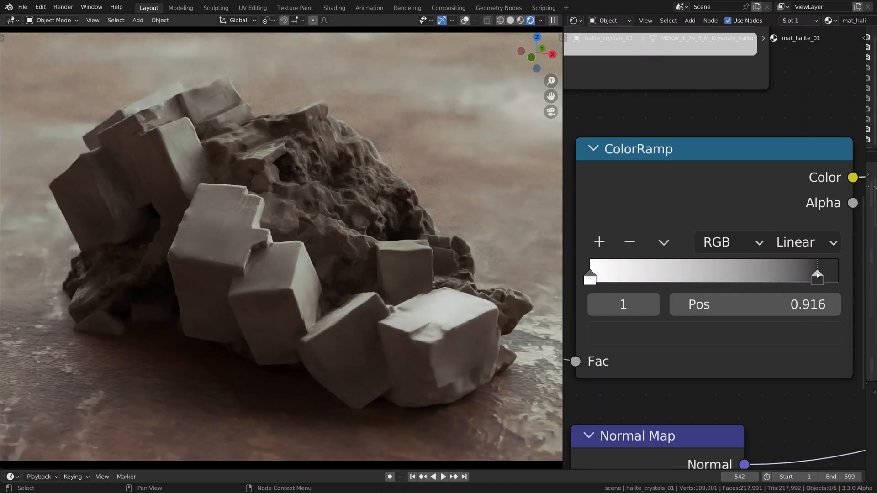
pyautogui.moveTo(818, 275); pyautogui.dragTo(676, 275)
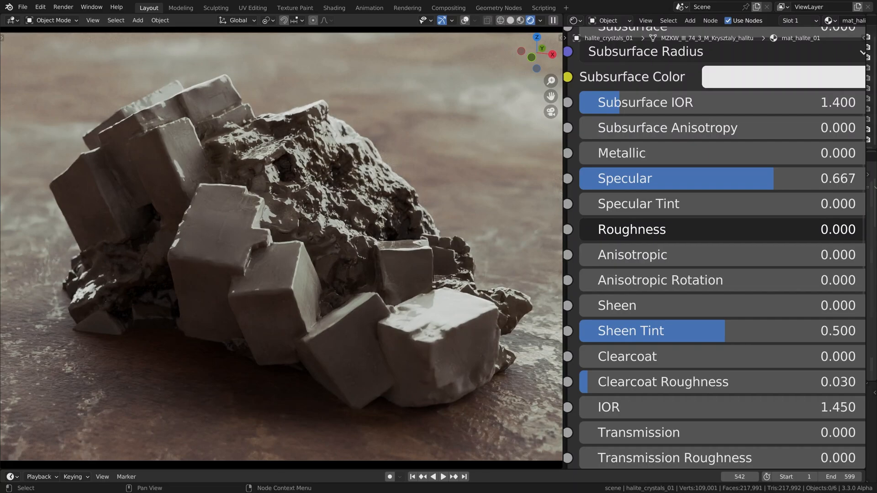
# Scroll the node editor to reach the Principled BSDF Roughness input.
pyautogui.scroll(-3)
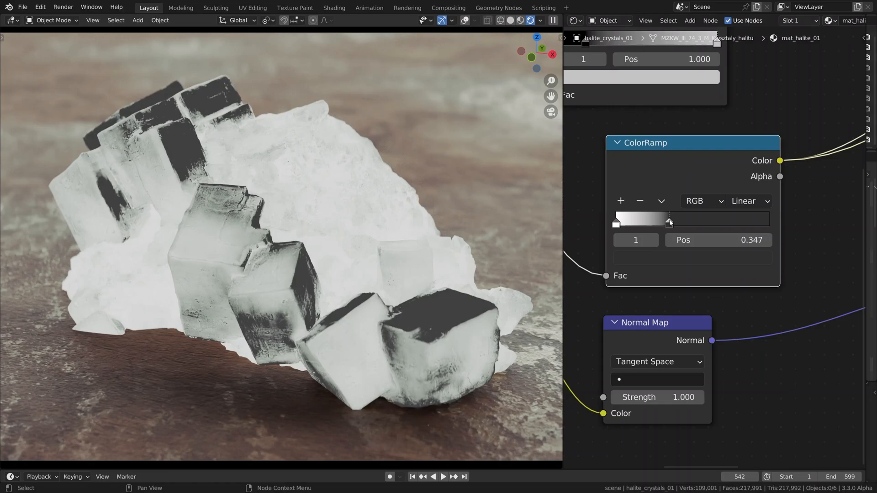
# Widen the previewed roughness mask gradient by repositioning the ColorRamp white stop.
pyautogui.moveTo(669, 219); pyautogui.dragTo(690, 219)
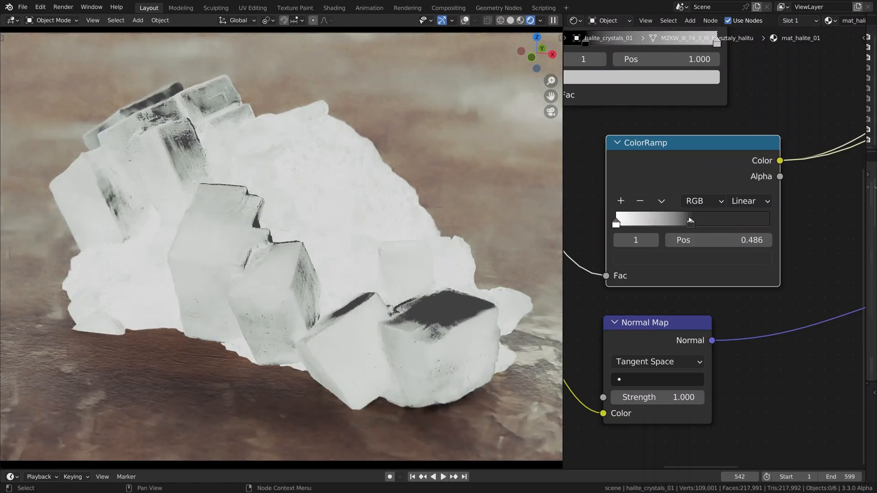
pyautogui.moveTo(690, 218); pyautogui.dragTo(645, 219)
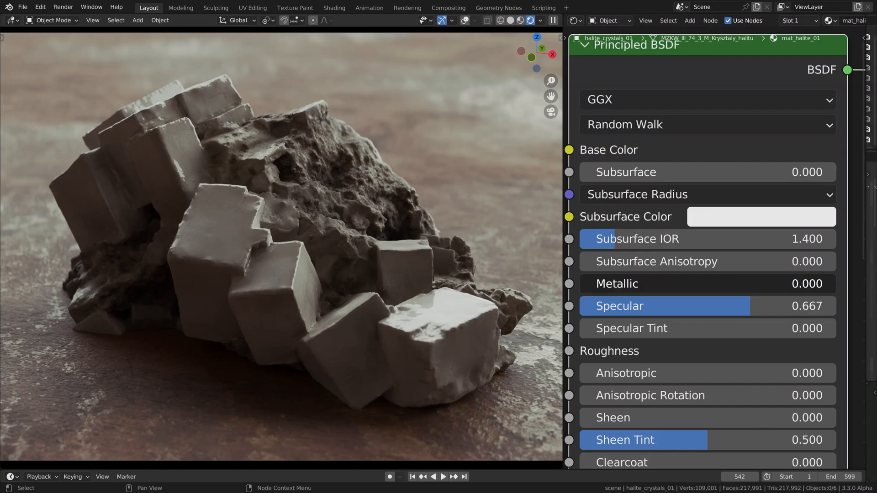
# Relink the ColorRamp output to the Principled BSDF Roughness input.
pyautogui.moveTo(616, 284); pyautogui.dragTo(817, 284)
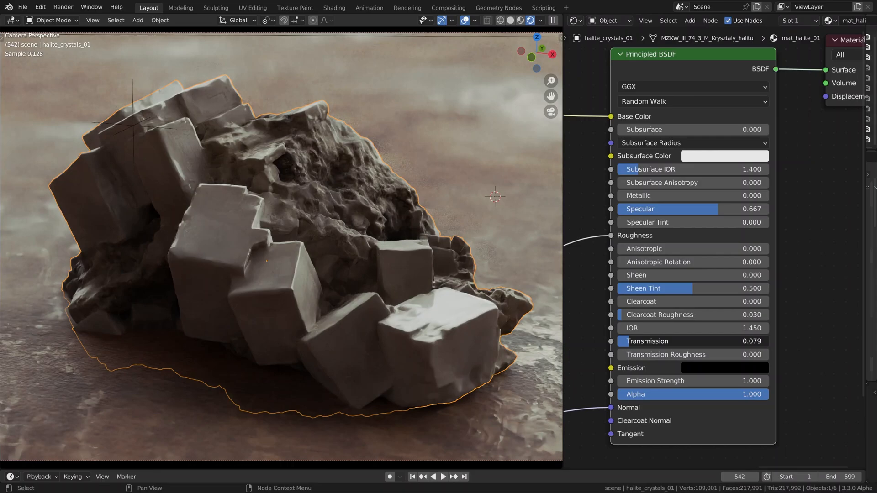
# Raise the halite Principled BSDF Transmission to about 0.079.
pyautogui.moveTo(643, 341); pyautogui.dragTo(744, 342)
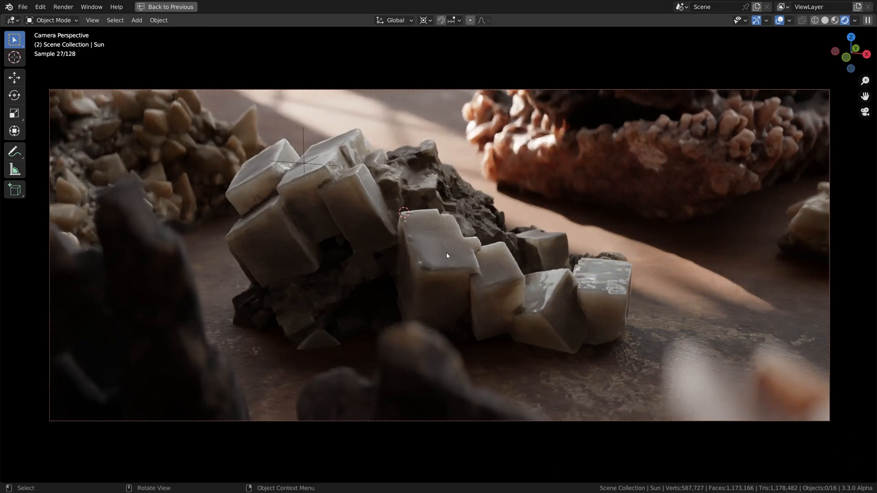
# Exit the maximized camera view with Back to Previous.
pyautogui.click(166, 6)
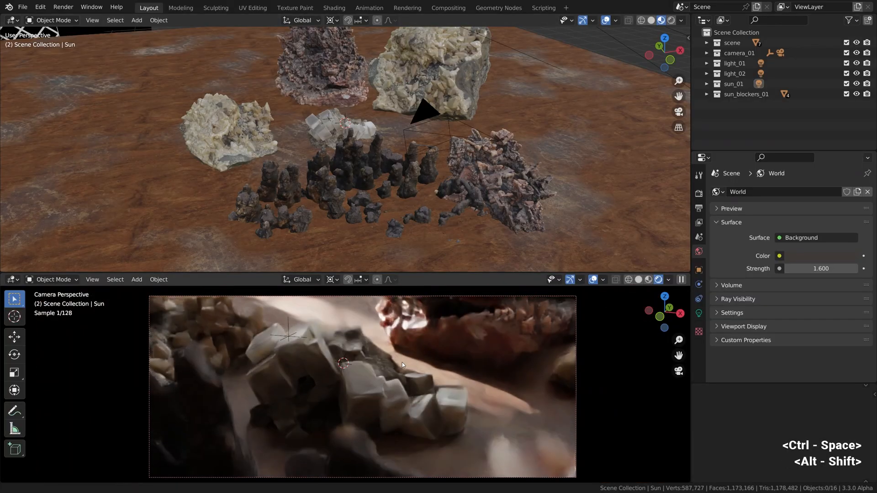